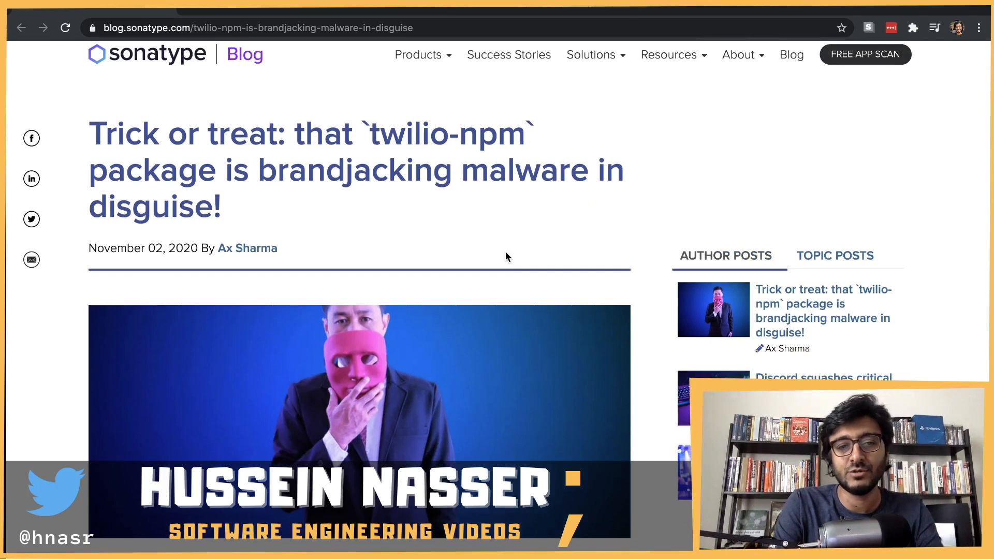
{"action": "mouse_move", "coordinate": [365, 123]}
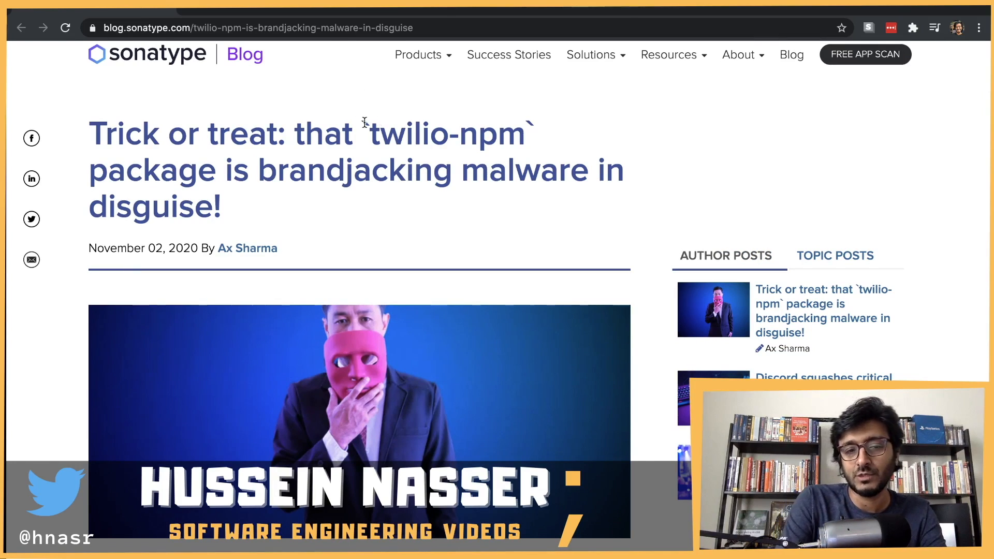
{"action": "mouse_move", "coordinate": [377, 162]}
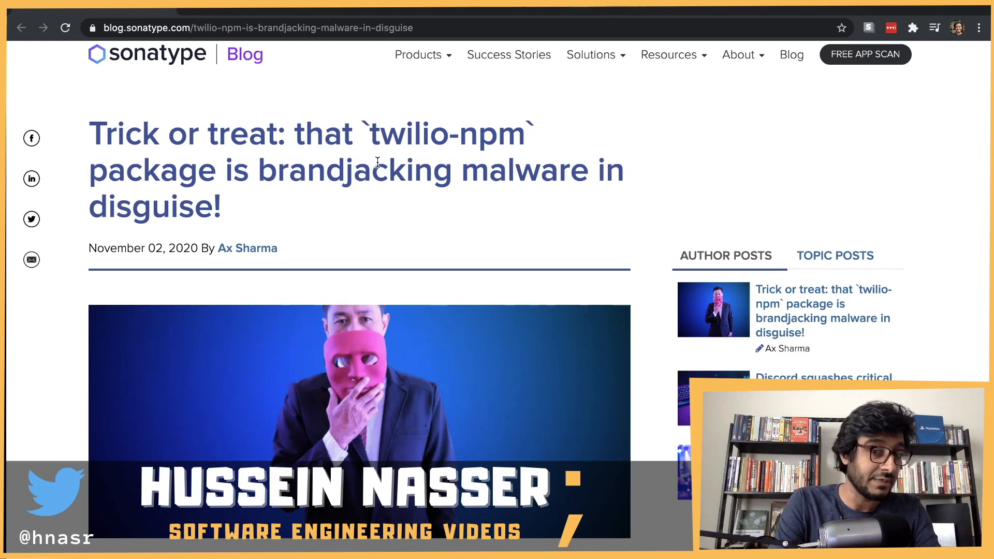
- Scroll past the header image to the opening paragraphs on the twilio-npm malware and its 371 downloads
{"action": "scroll", "scroll_direction": "down", "scroll_amount": 3}
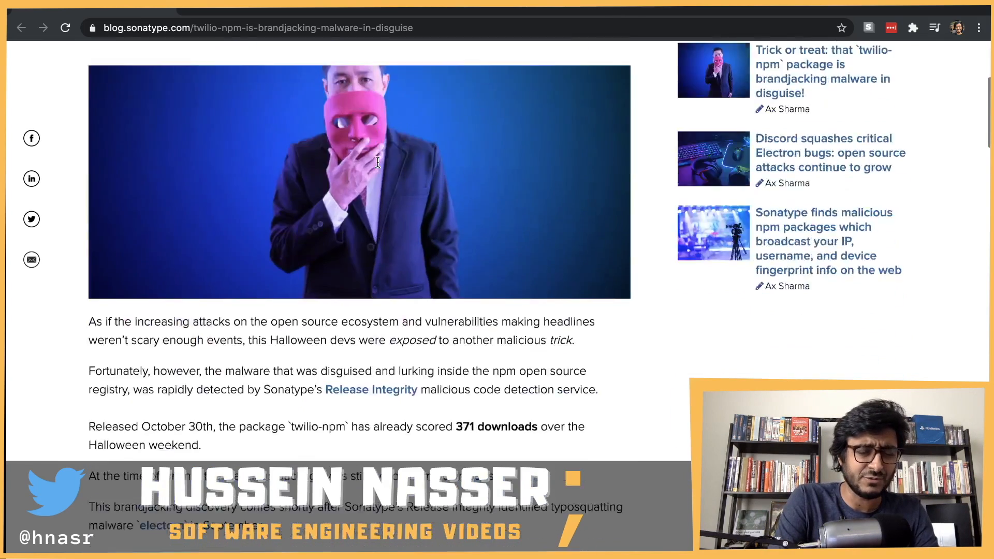
{"action": "scroll", "scroll_direction": "up", "scroll_amount": 3}
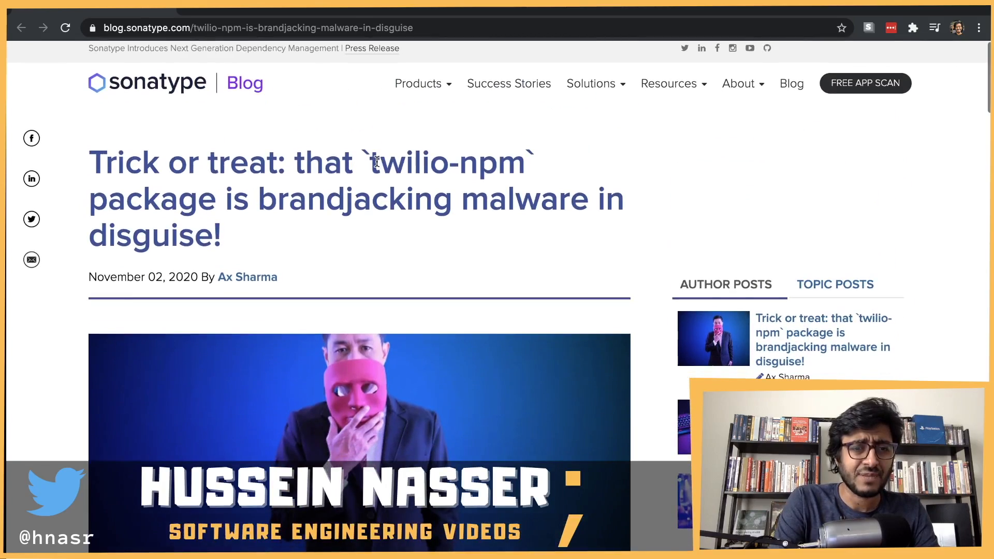
{"action": "mouse_move", "coordinate": [114, 58]}
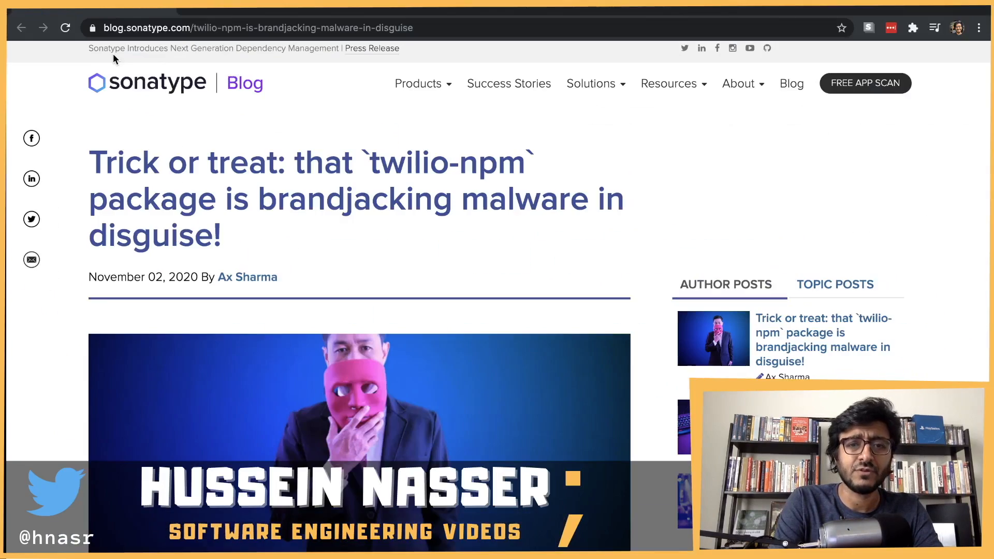
{"action": "scroll", "scroll_direction": "down", "scroll_amount": 3}
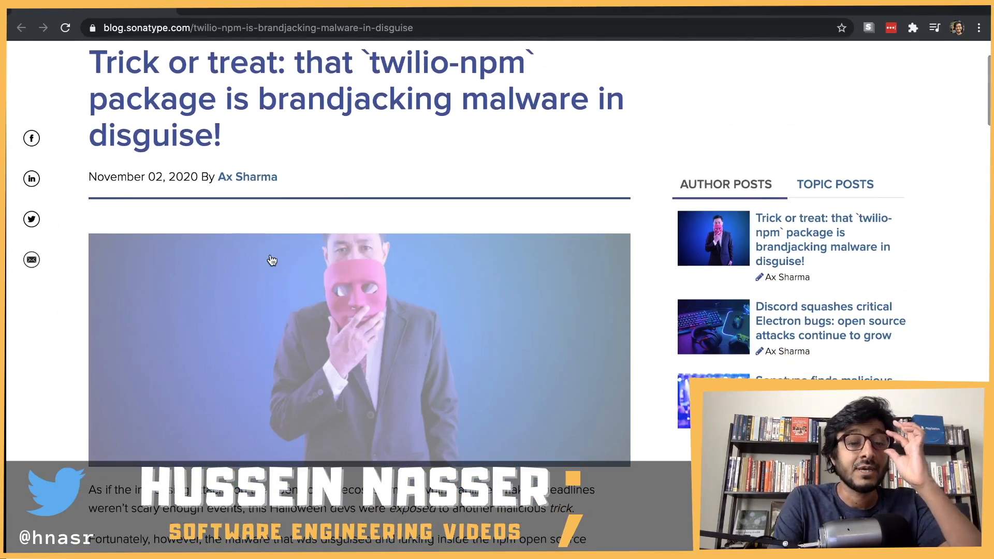
{"action": "scroll", "scroll_direction": "down", "scroll_amount": 3}
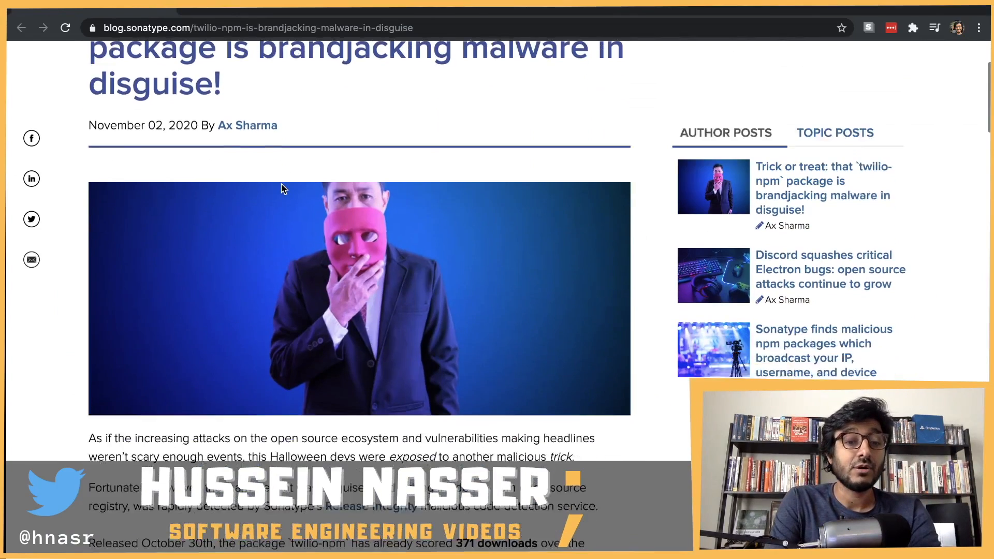
{"action": "scroll", "scroll_direction": "down", "scroll_amount": 3}
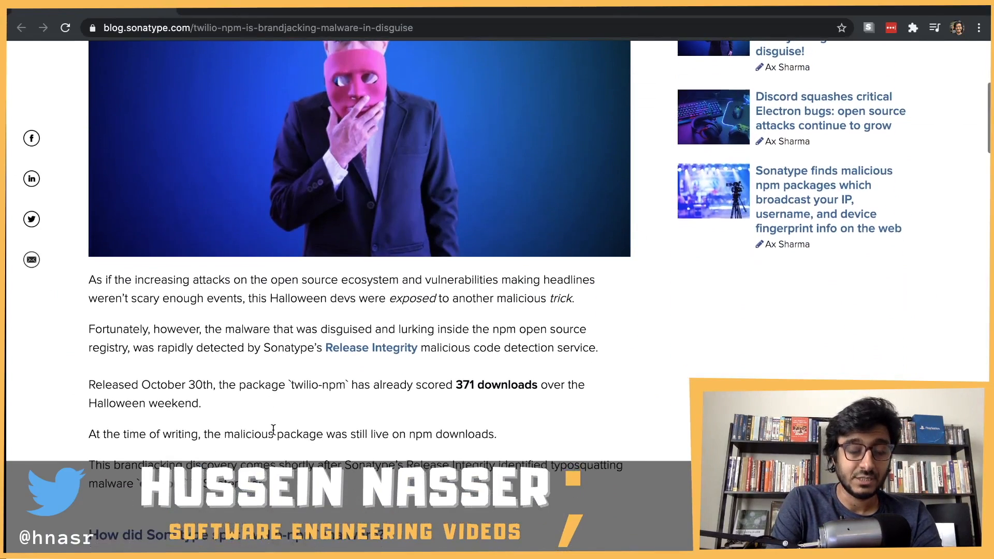
- Scroll through the 'How did Sonatype spot' and 'What's inside twilio-npm' sections to the package.json manifest
{"action": "scroll", "scroll_direction": "down", "scroll_amount": 3}
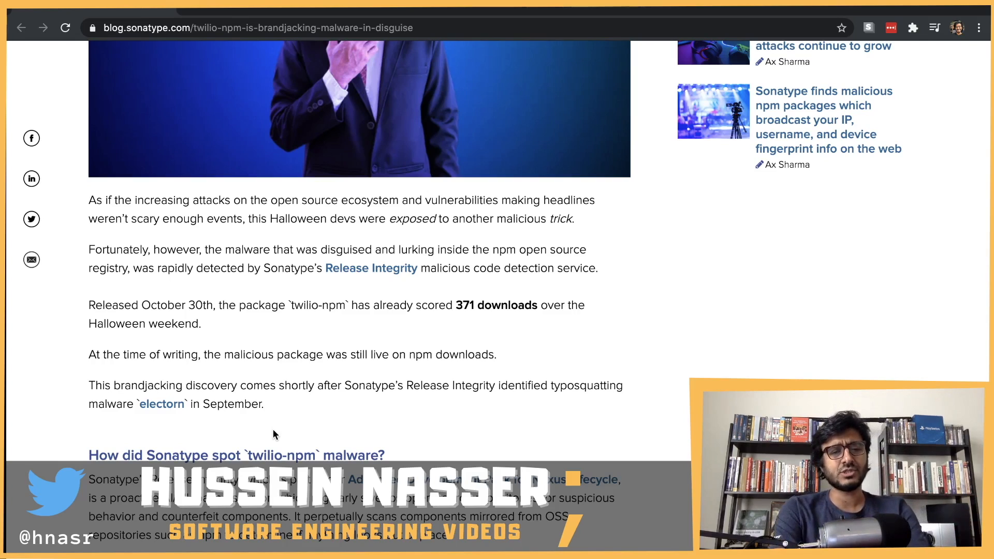
{"action": "scroll", "scroll_direction": "down", "scroll_amount": 3}
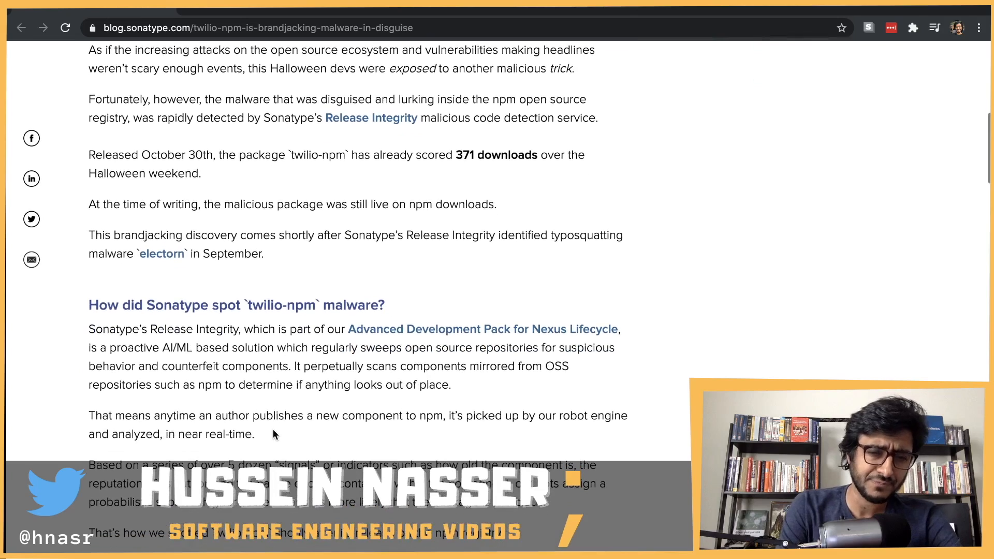
{"action": "scroll", "scroll_direction": "down", "scroll_amount": 3}
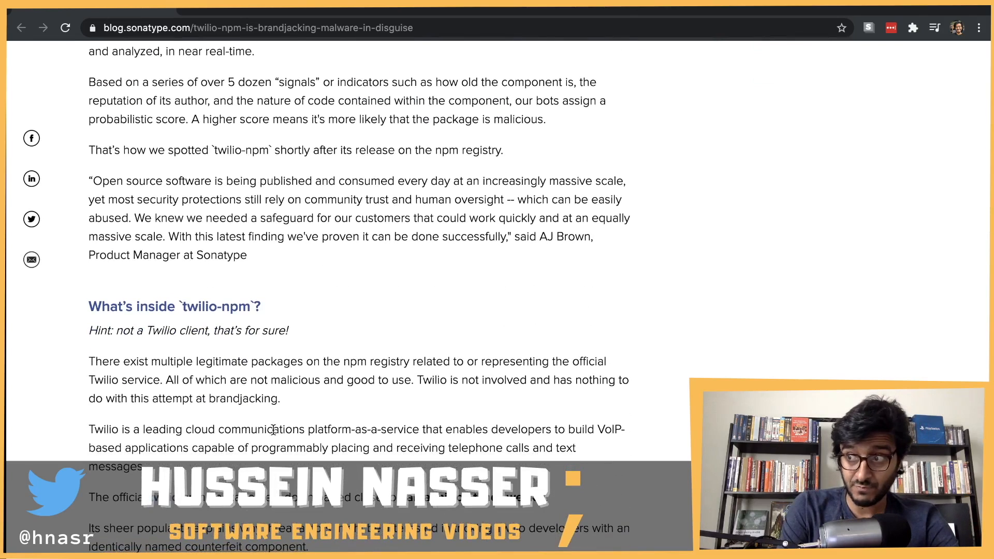
{"action": "scroll", "scroll_direction": "down", "scroll_amount": 3}
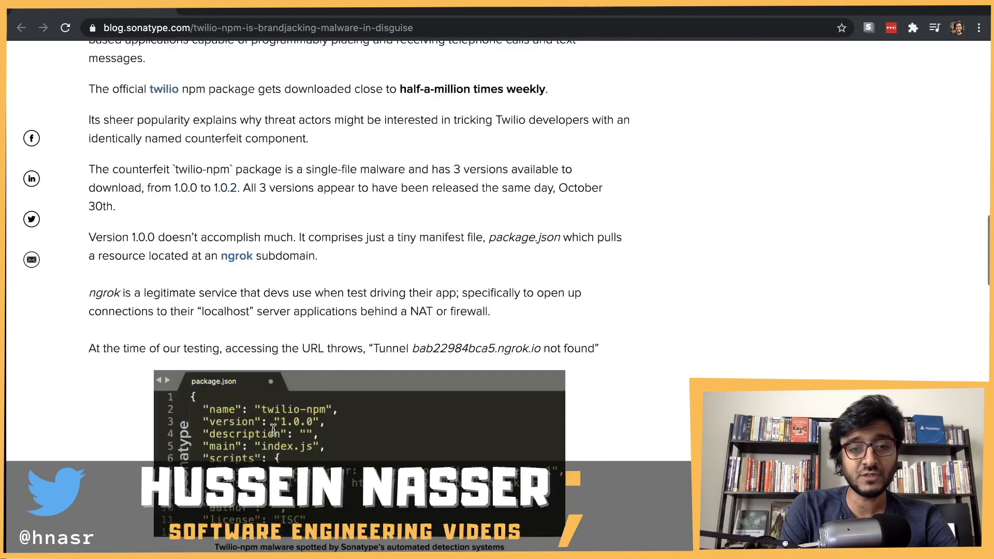
{"action": "scroll", "scroll_direction": "down", "scroll_amount": 3}
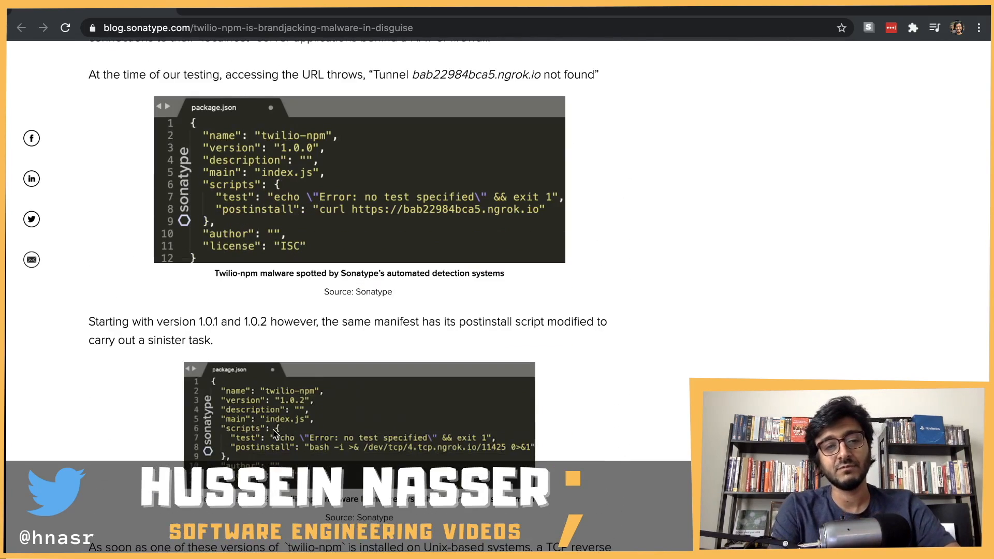
{"action": "mouse_move", "coordinate": [289, 321]}
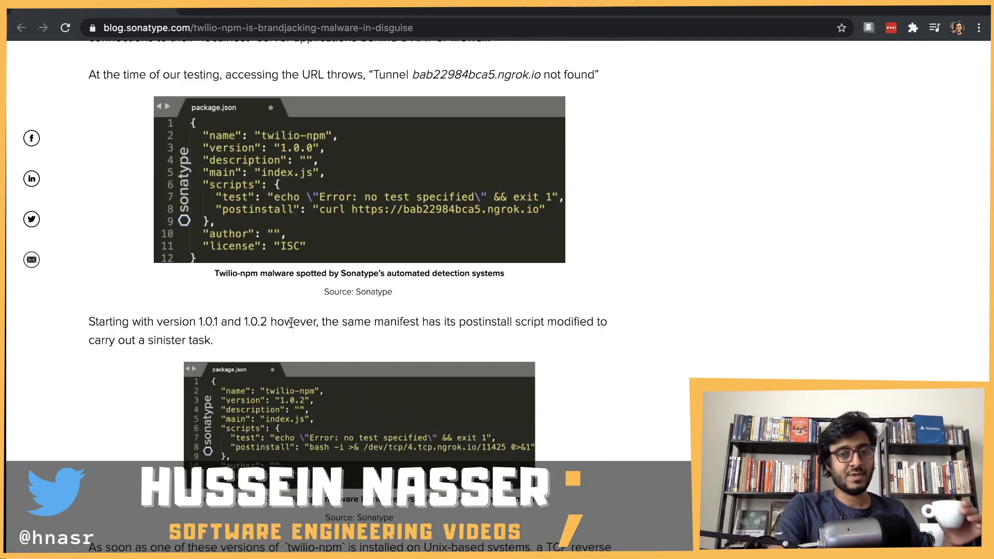
{"action": "mouse_move", "coordinate": [310, 123]}
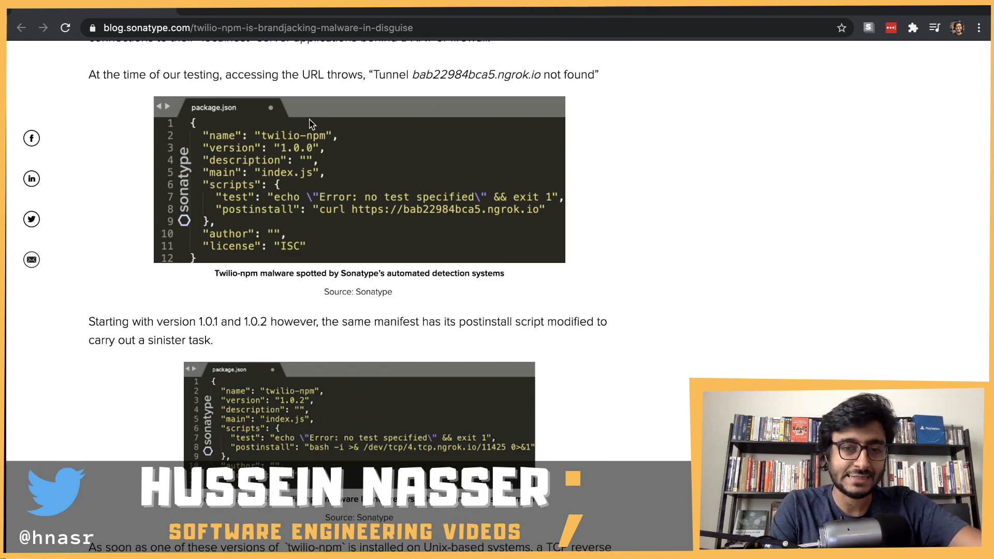
{"action": "mouse_move", "coordinate": [364, 103]}
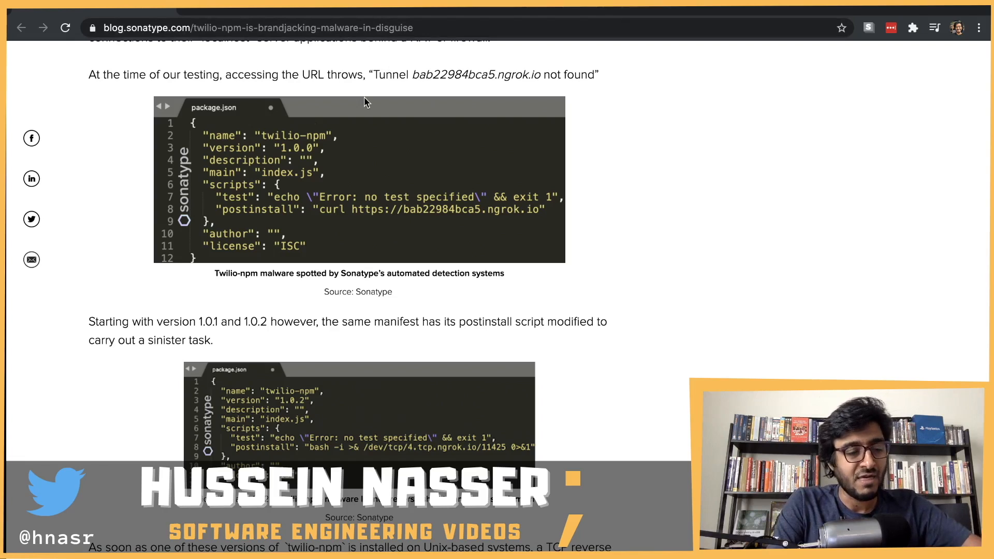
{"action": "mouse_move", "coordinate": [248, 189]}
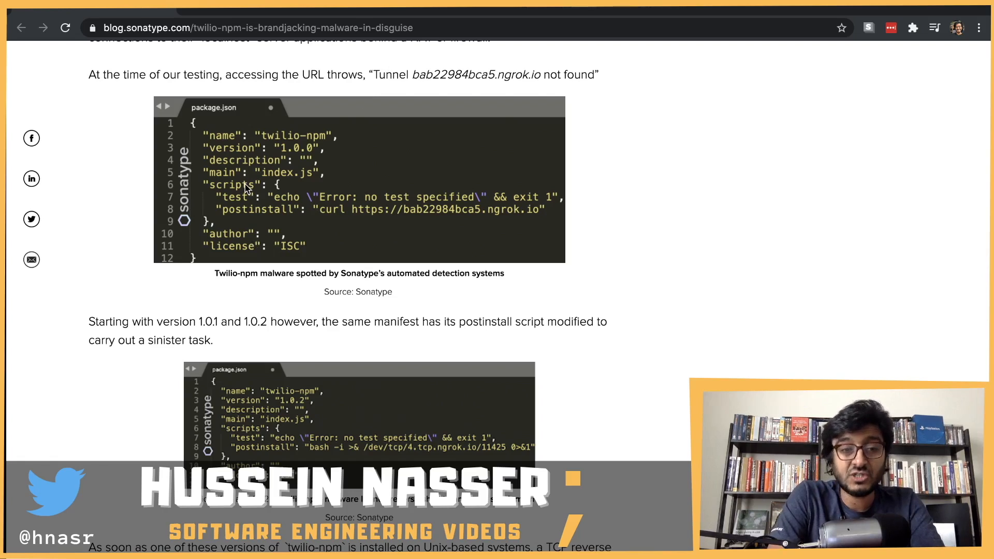
{"action": "mouse_move", "coordinate": [332, 176]}
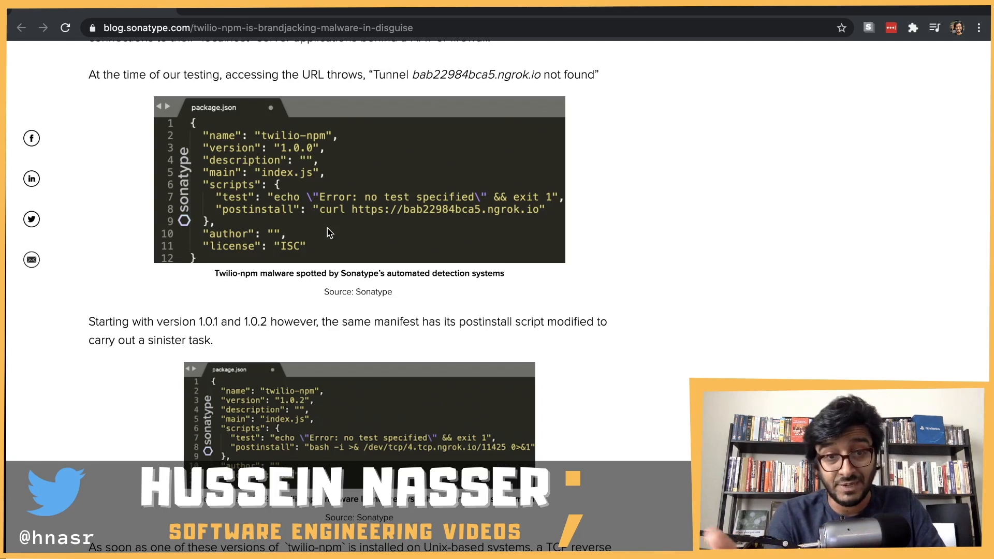
{"action": "scroll", "scroll_direction": "up", "scroll_amount": 3}
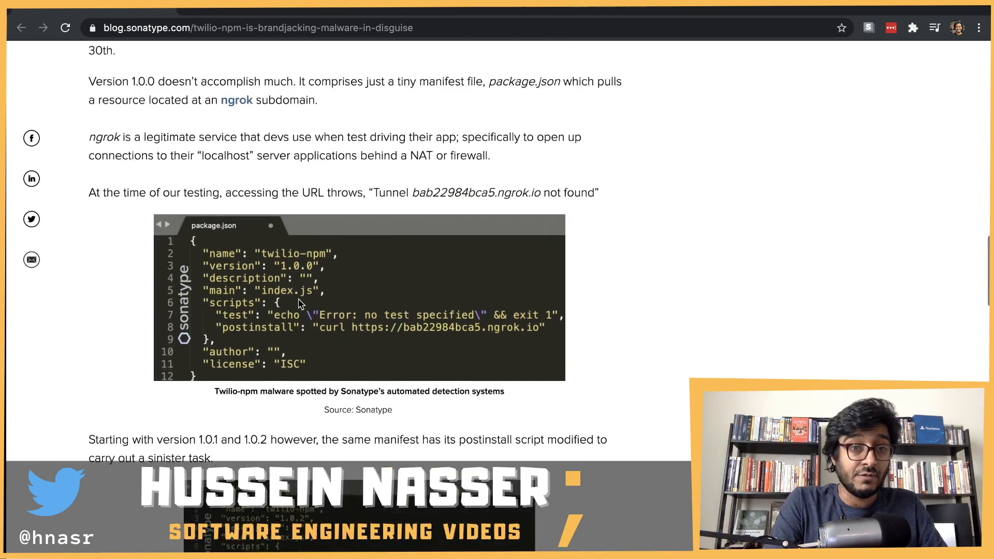
{"action": "scroll", "scroll_direction": "up", "scroll_amount": 3}
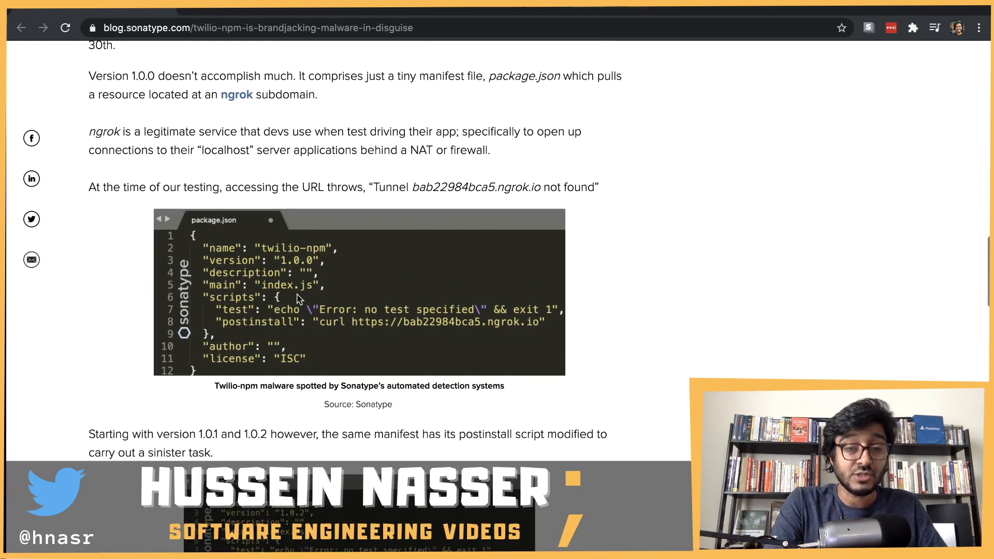
{"action": "scroll", "scroll_direction": "down", "scroll_amount": 3}
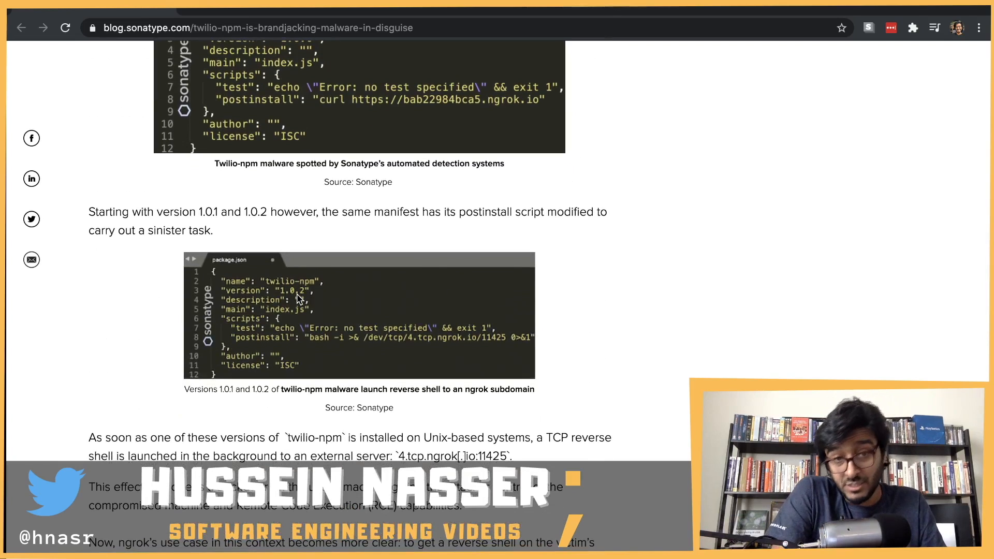
{"action": "scroll", "scroll_direction": "up", "scroll_amount": 3}
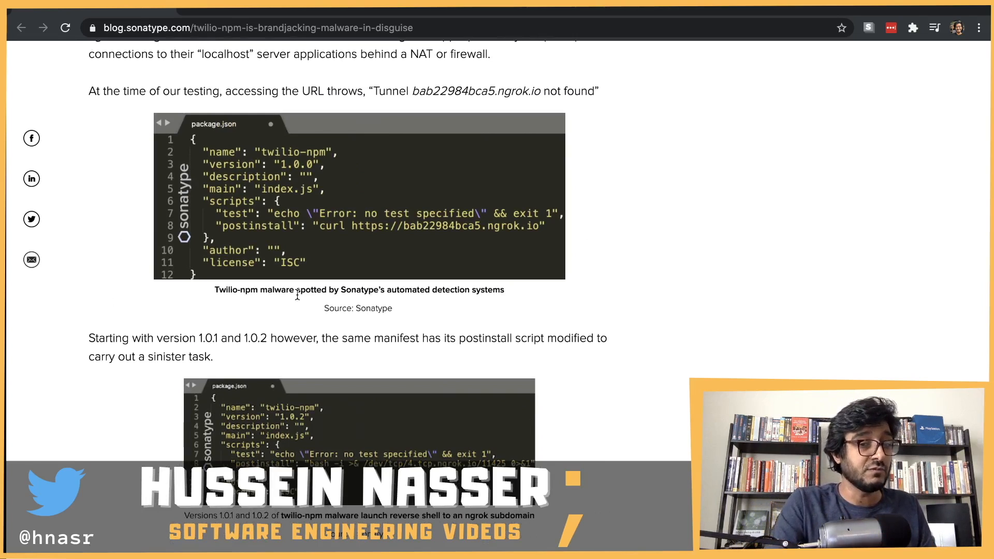
{"action": "scroll", "scroll_direction": "down", "scroll_amount": 3}
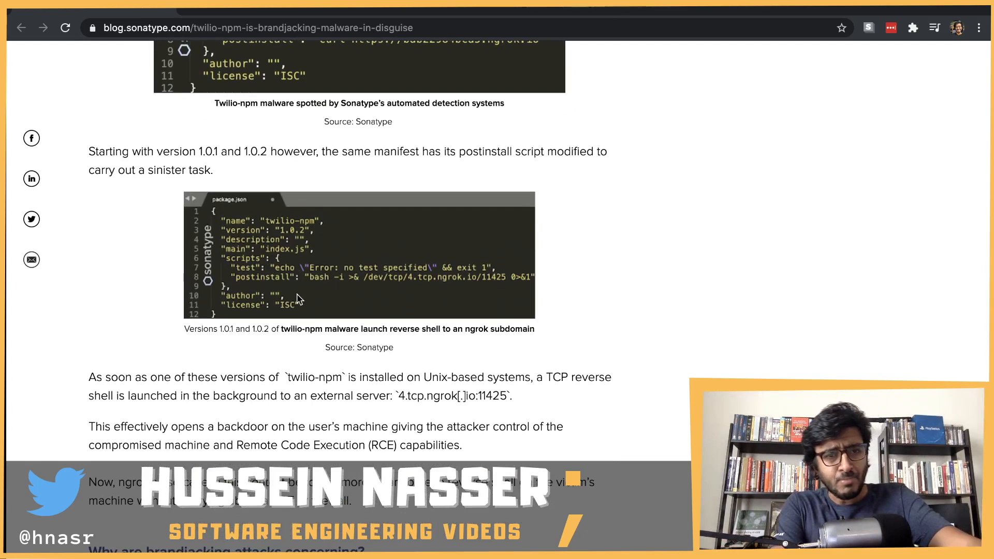
{"action": "mouse_move", "coordinate": [253, 177]}
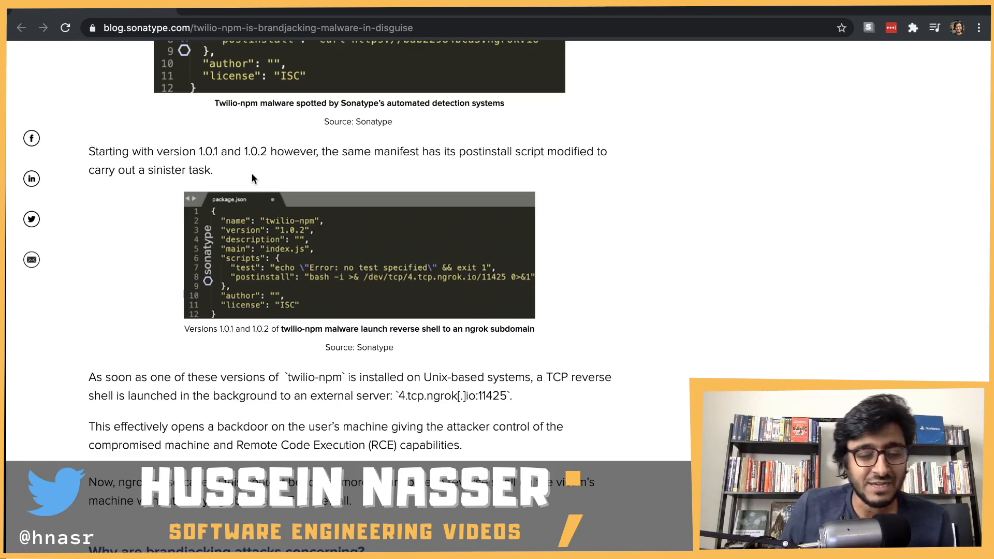
{"action": "mouse_move", "coordinate": [268, 190]}
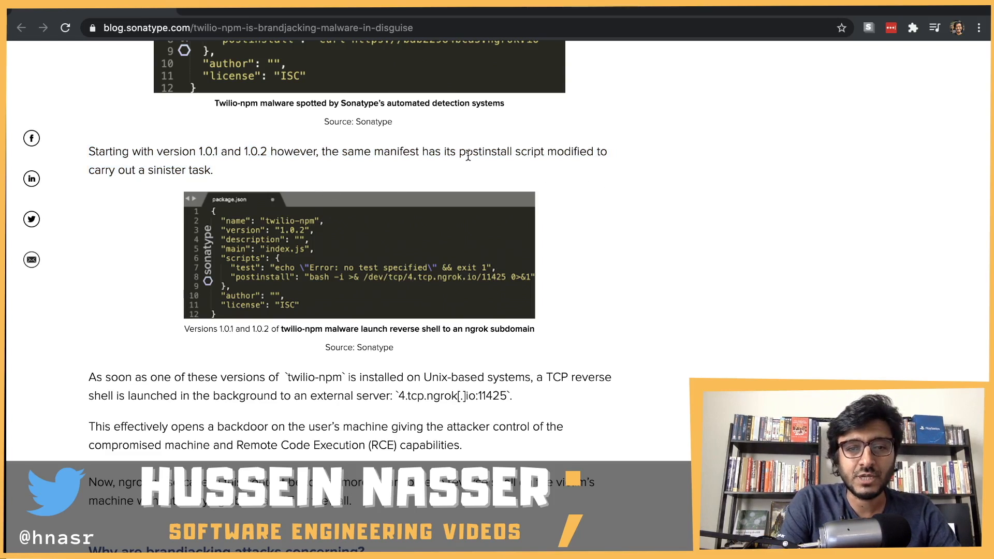
{"action": "mouse_move", "coordinate": [497, 169]}
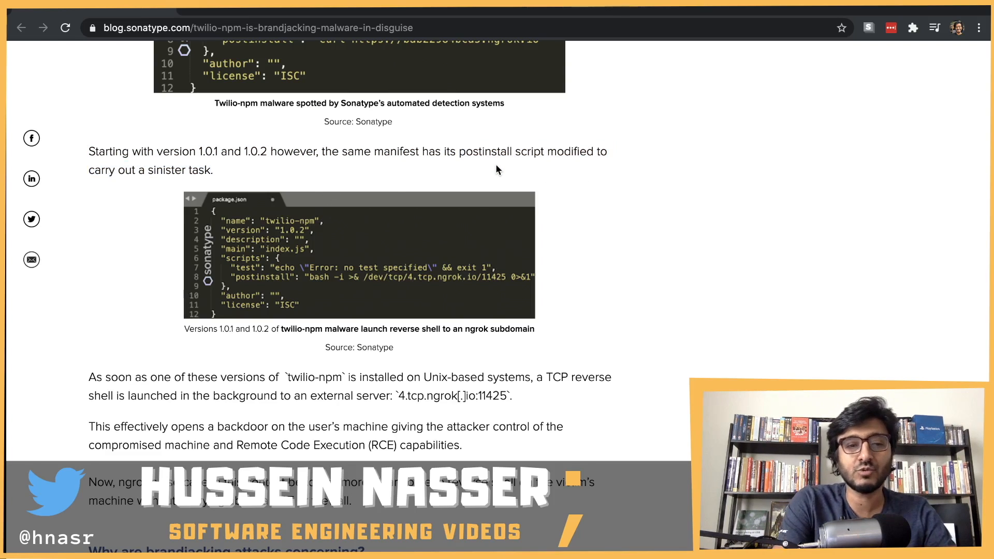
- Scroll to the ngrok reverse-shell paragraph and the 'Why are brandjacking attacks concerning?' heading
{"action": "scroll", "scroll_direction": "down", "scroll_amount": 3}
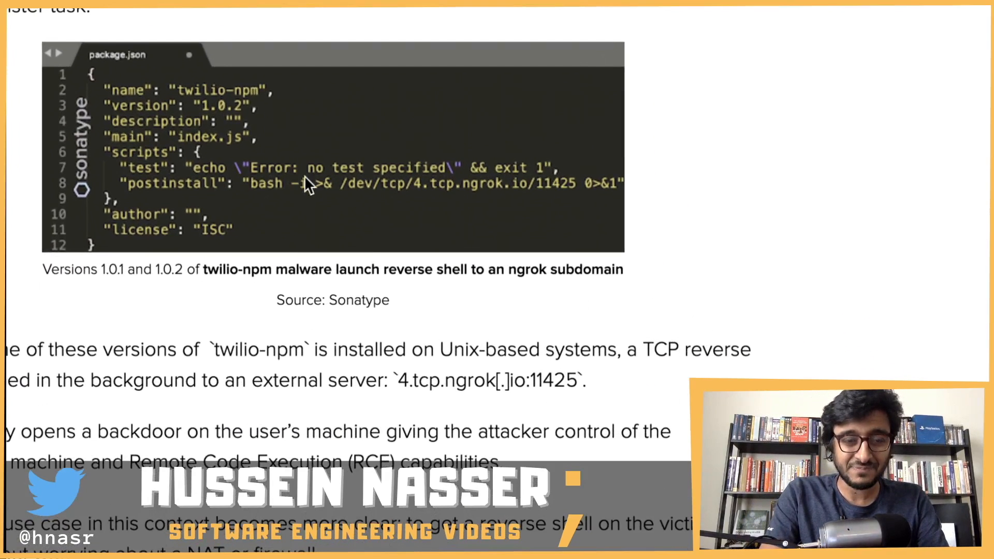
{"action": "scroll", "scroll_direction": "up", "scroll_amount": 3}
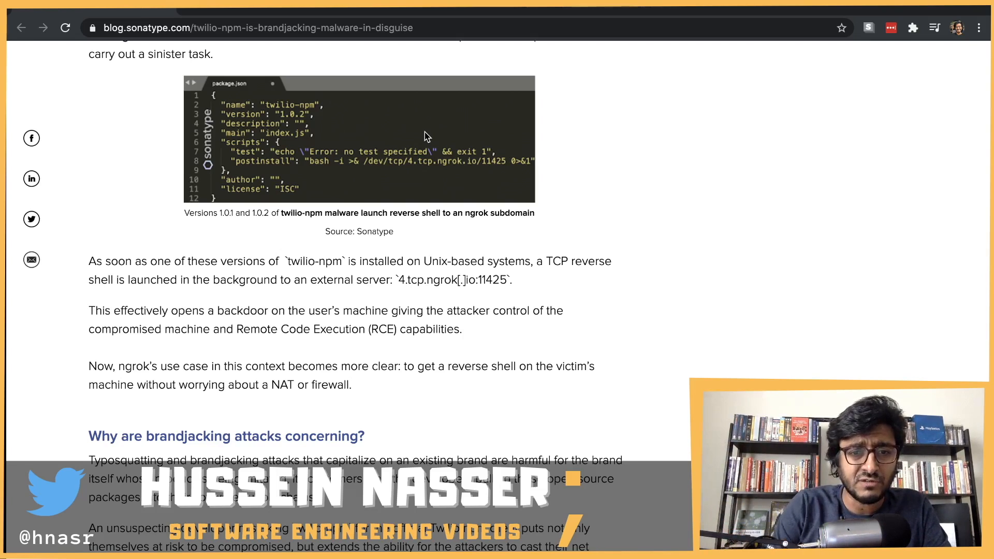
- Scroll back up to the versions 1.0.1 and 1.0.2 intro and clear the reverse-shell paragraph highlight
{"action": "scroll", "scroll_direction": "up", "scroll_amount": 3}
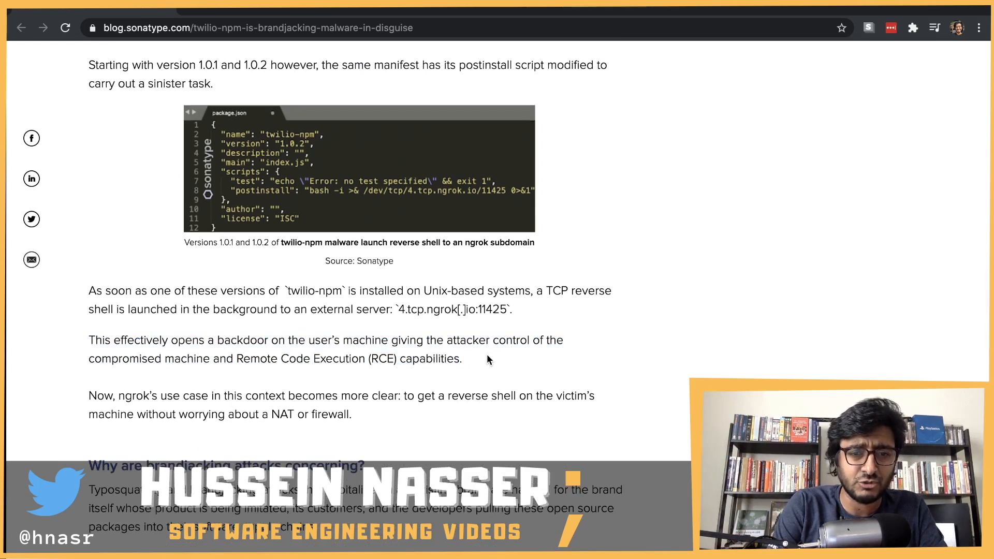
{"action": "scroll", "scroll_direction": "up", "scroll_amount": 3}
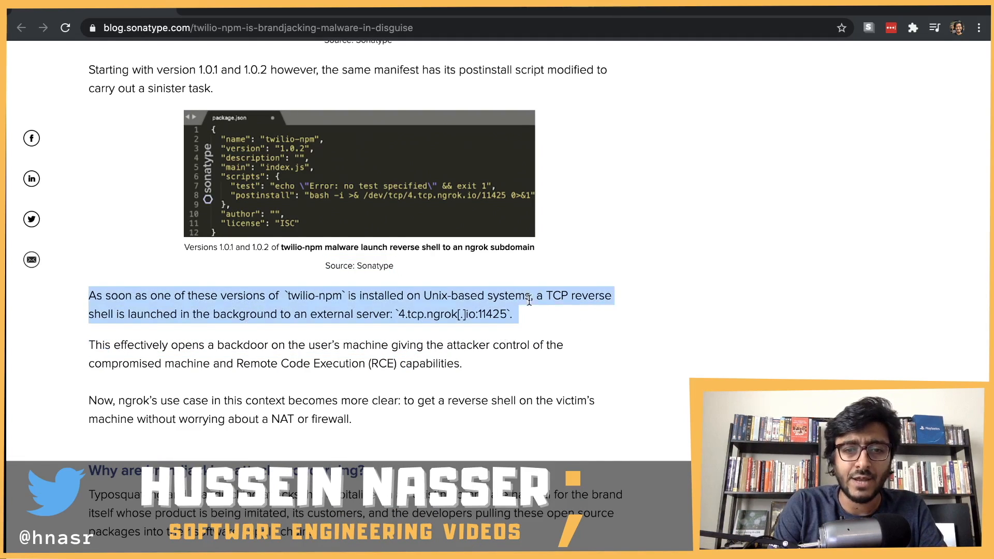
{"action": "left_click", "coordinate": [614, 324]}
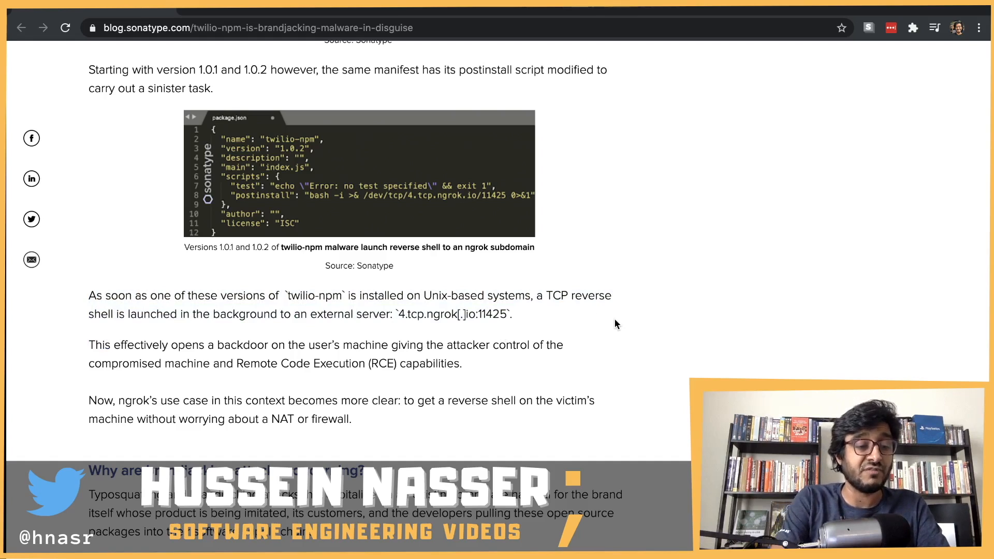
{"action": "mouse_move", "coordinate": [603, 324]}
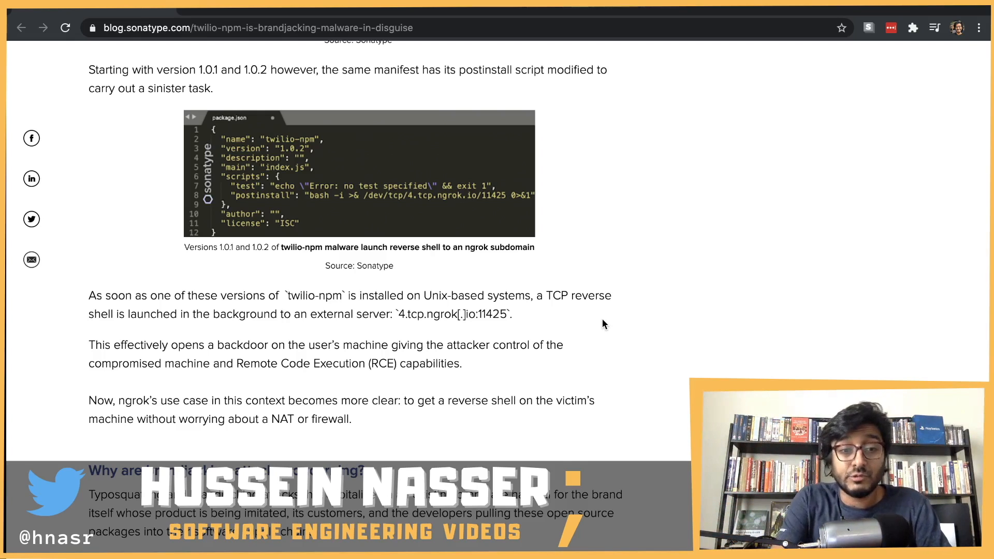
- Scroll to the brandjacking-concerns section and clear the highlight on the ngrok paragraph
{"action": "scroll", "scroll_direction": "down", "scroll_amount": 3}
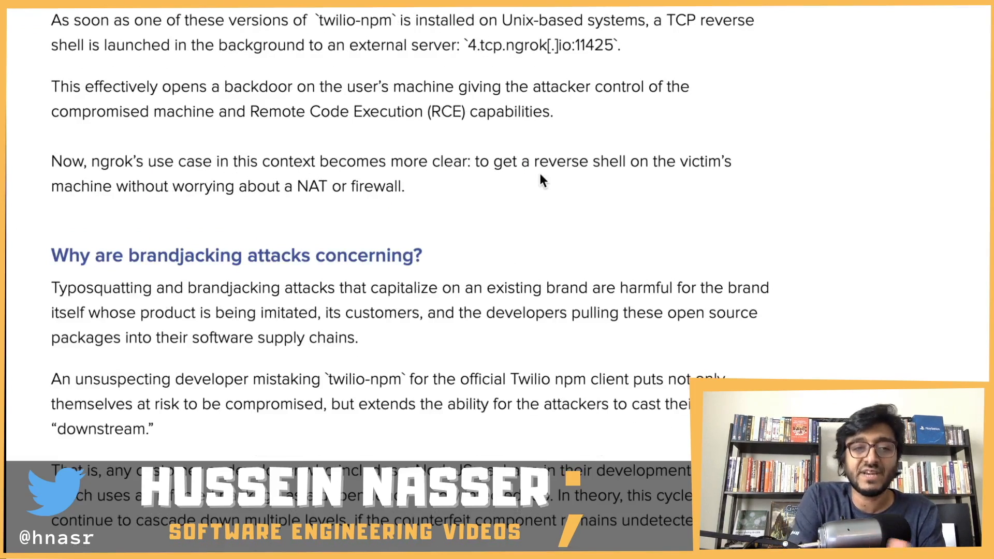
{"action": "mouse_move", "coordinate": [411, 191]}
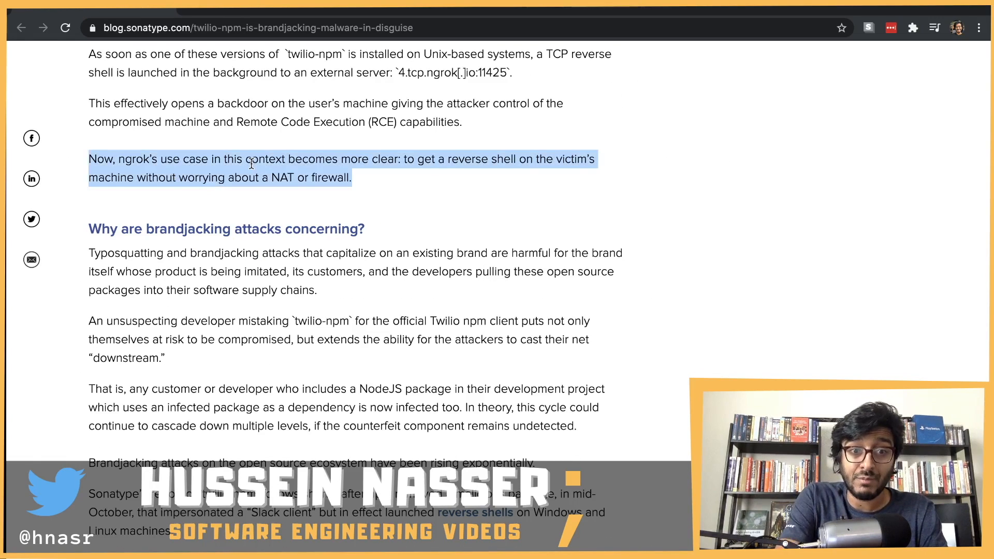
{"action": "left_click", "coordinate": [386, 163]}
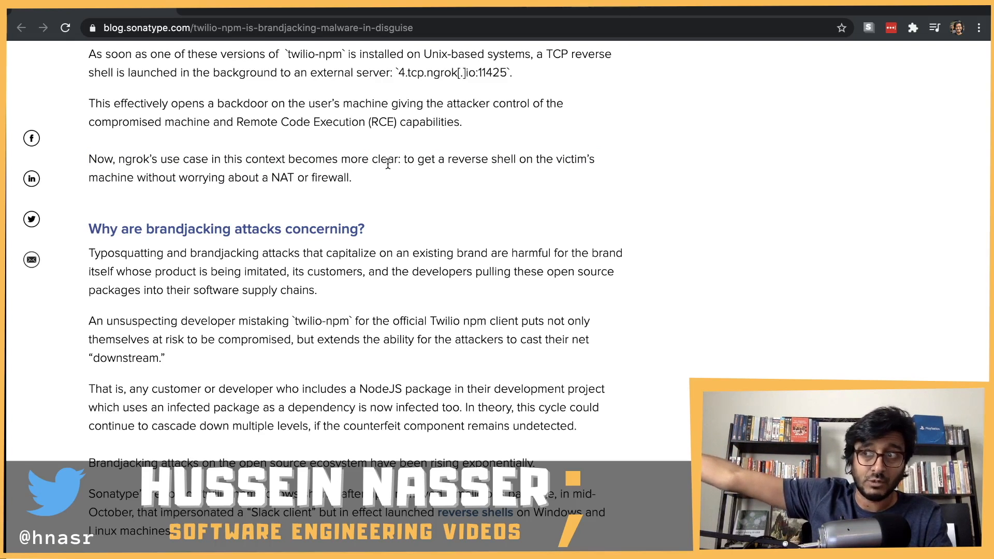
{"action": "mouse_move", "coordinate": [963, 94]}
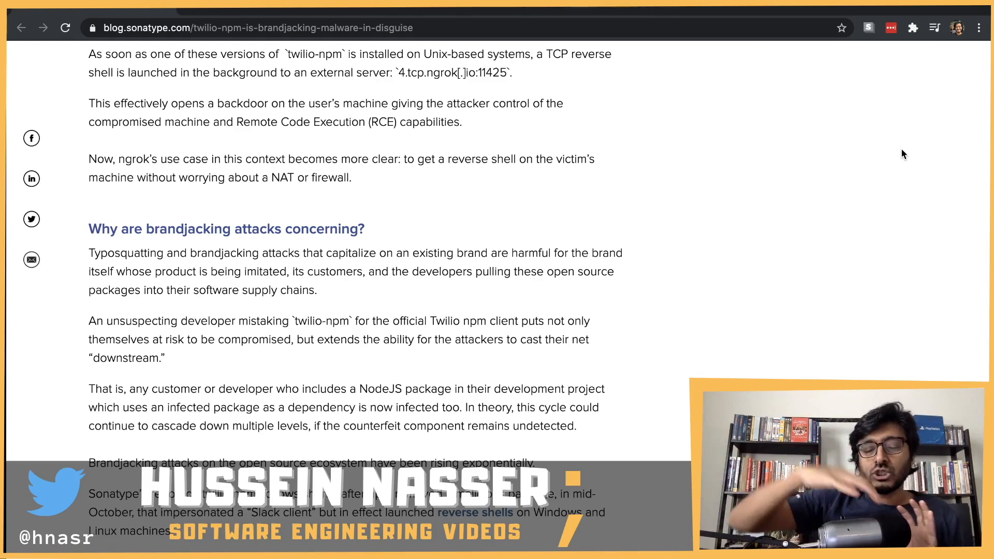
- Scroll back and forth to settle on the version 1.0.0 curl manifest above the 1.0.1/1.0.2 reverse-shell manifest
{"action": "scroll", "scroll_direction": "down", "scroll_amount": 3}
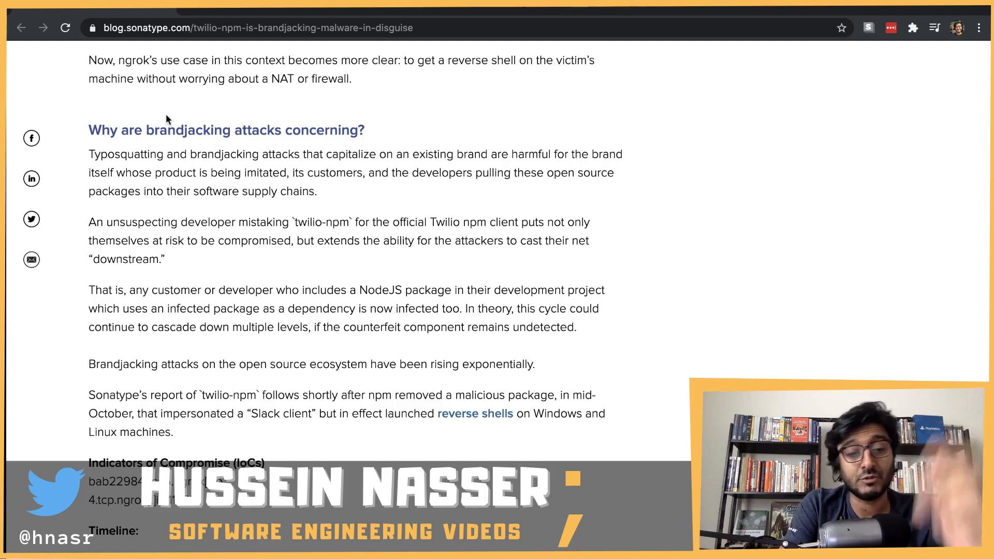
{"action": "scroll", "scroll_direction": "down", "scroll_amount": 3}
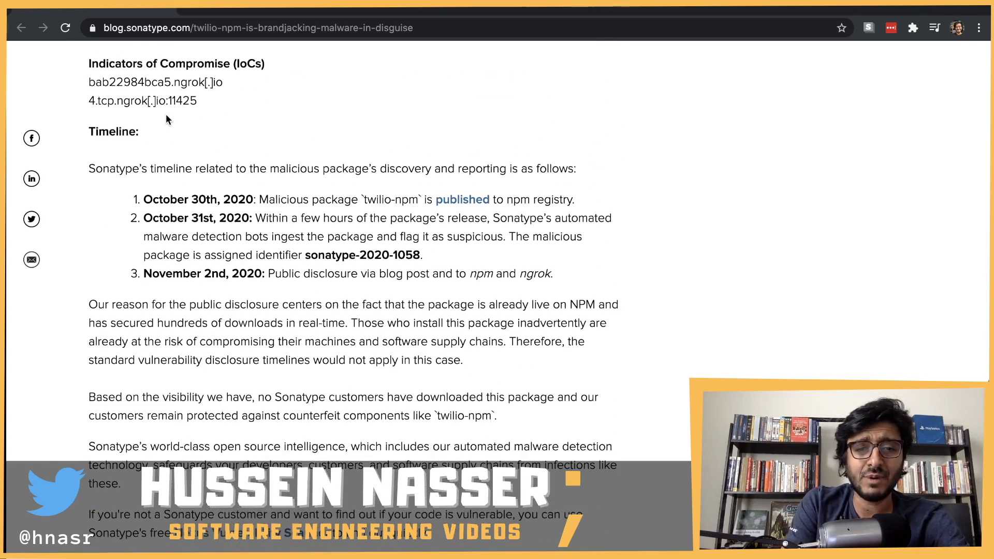
{"action": "scroll", "scroll_direction": "down", "scroll_amount": 3}
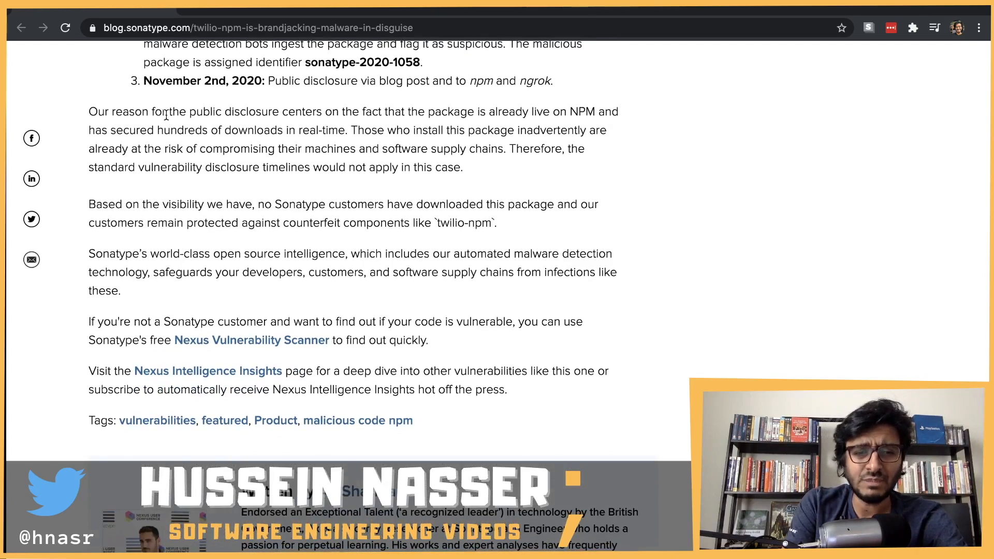
{"action": "scroll", "scroll_direction": "up", "scroll_amount": 3}
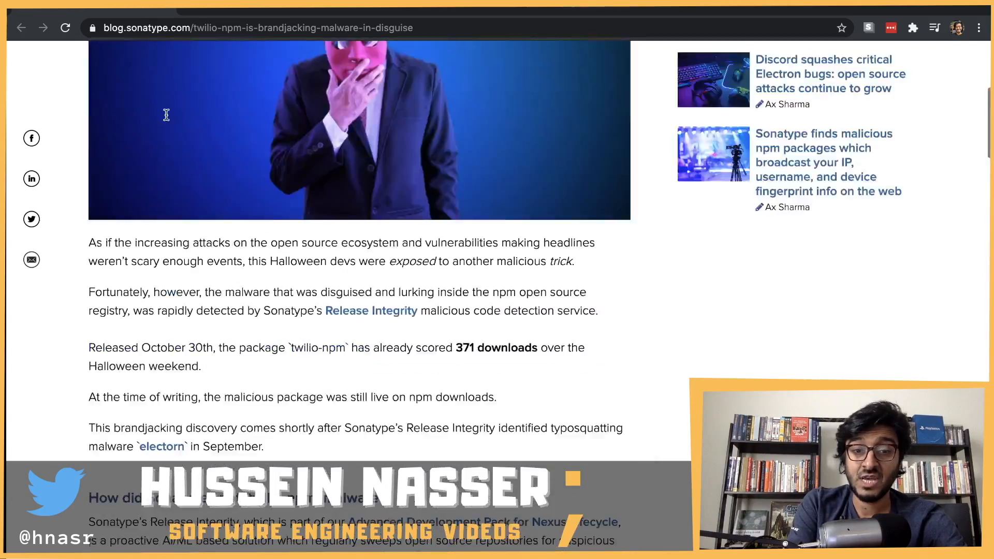
{"action": "scroll", "scroll_direction": "down", "scroll_amount": 3}
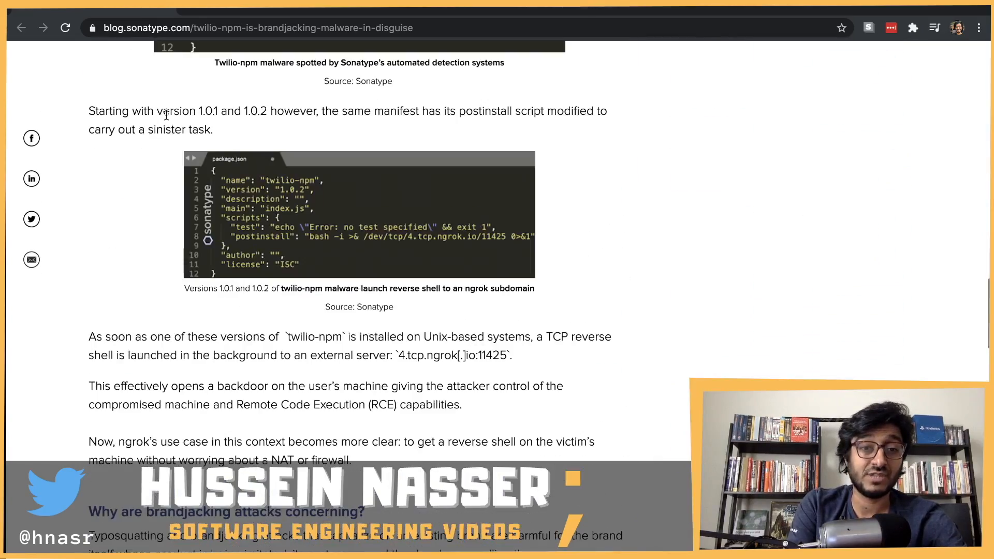
{"action": "scroll", "scroll_direction": "up", "scroll_amount": 3}
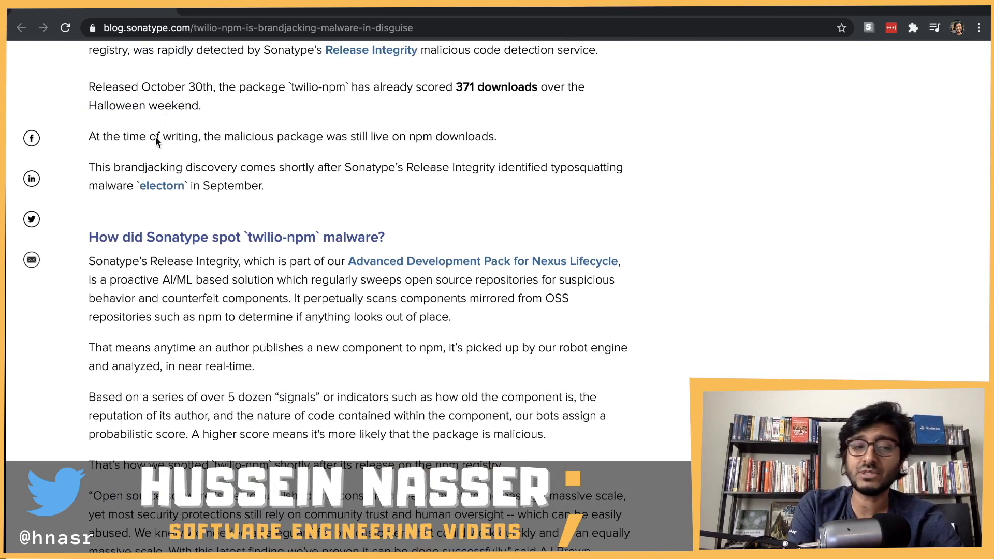
{"action": "scroll", "scroll_direction": "down", "scroll_amount": 3}
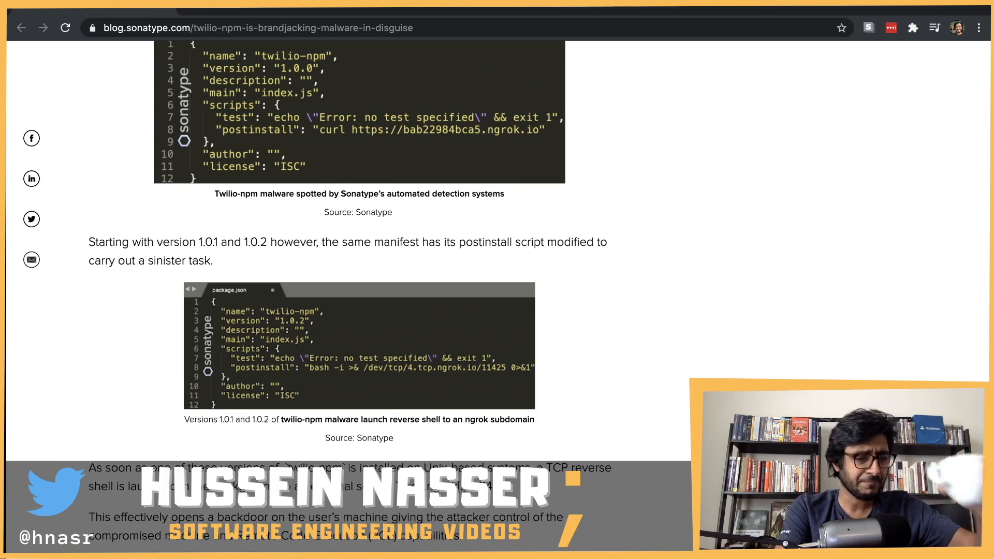
{"action": "mouse_move", "coordinate": [692, 337]}
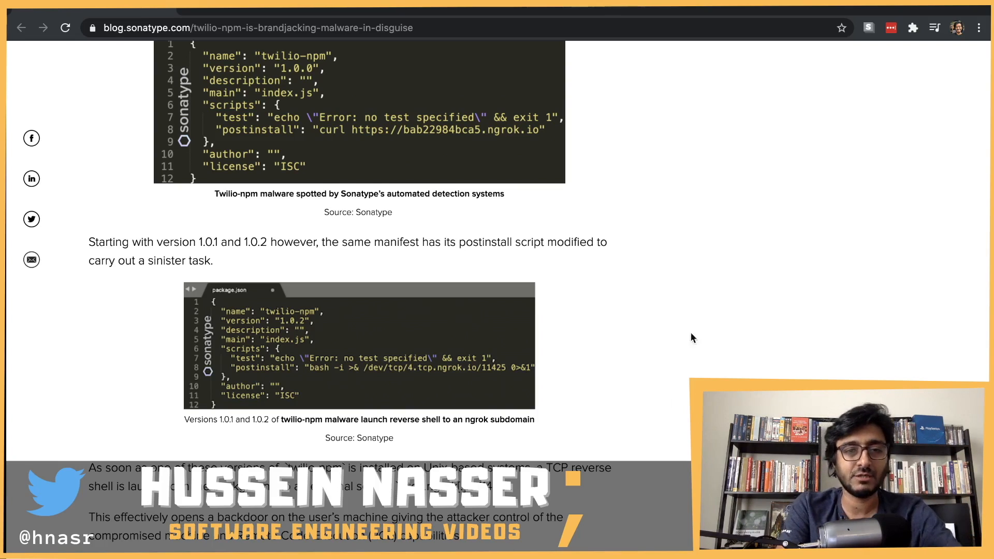
{"action": "mouse_move", "coordinate": [455, 254]}
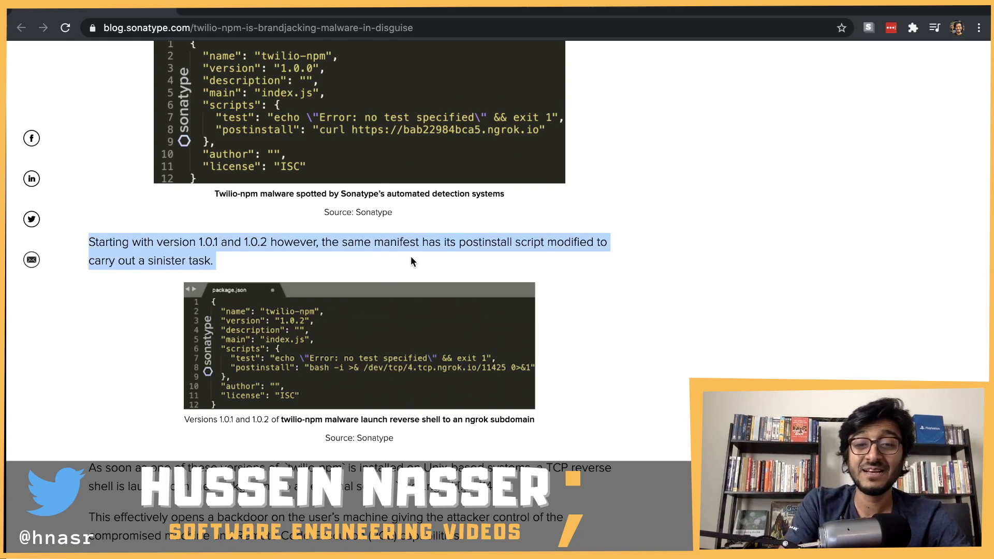
- Scroll down to the paragraphs explaining the TCP reverse shell backdoor and ngrok
{"action": "scroll", "scroll_direction": "down", "scroll_amount": 3}
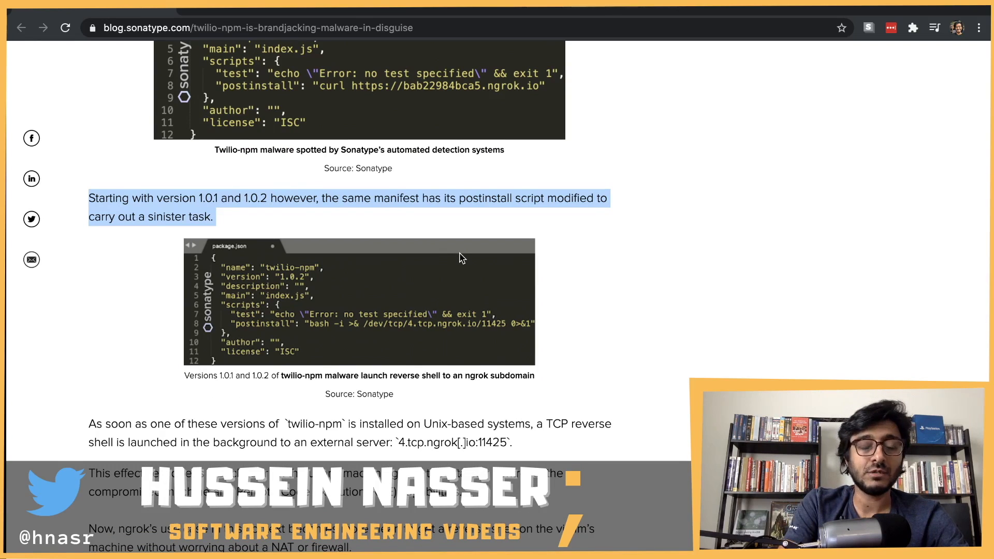
{"action": "mouse_move", "coordinate": [497, 204]}
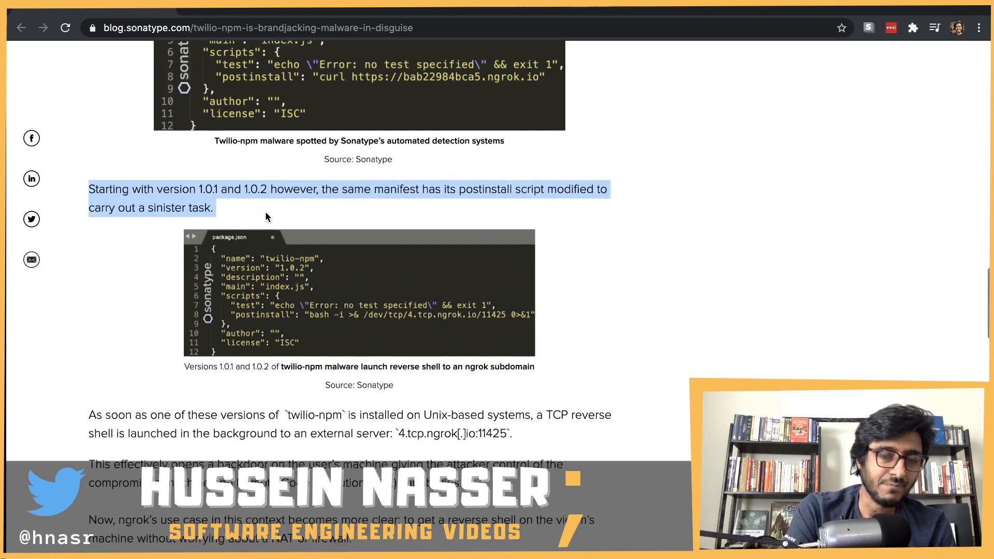
{"action": "scroll", "scroll_direction": "down", "scroll_amount": 3}
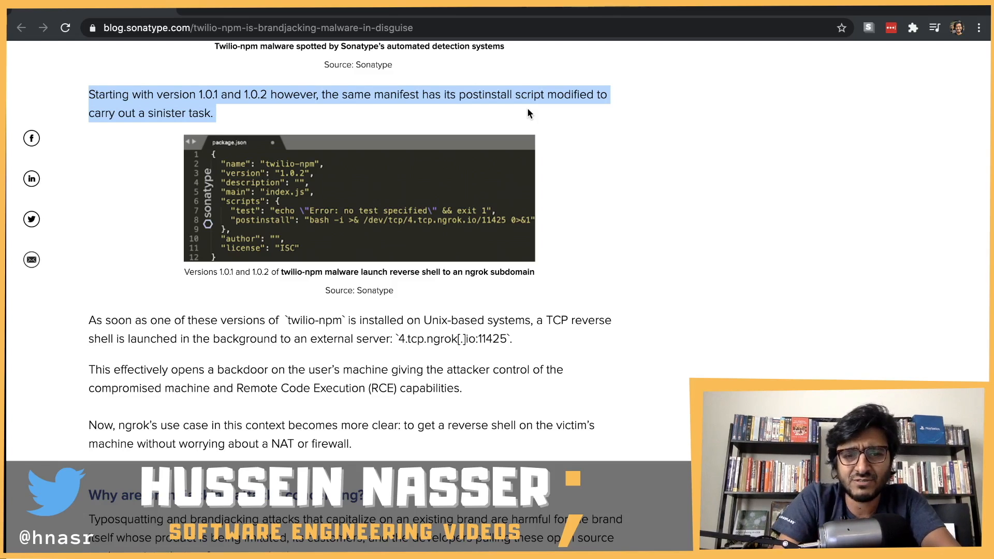
- Scroll to the end of the article, then back up to the 'Trick or treat: twilio-npm' headline
{"action": "scroll", "scroll_direction": "down", "scroll_amount": 3}
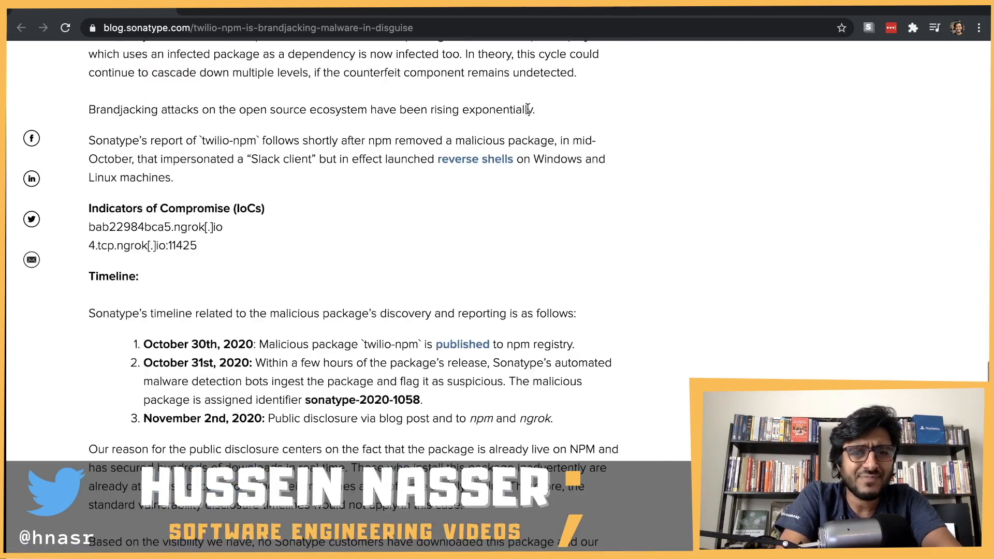
{"action": "scroll", "scroll_direction": "down", "scroll_amount": 3}
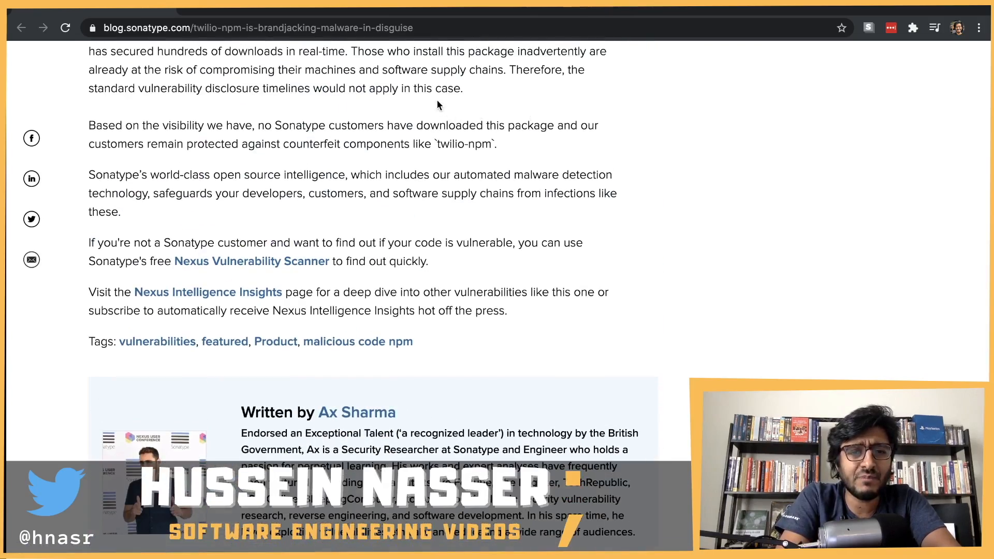
{"action": "scroll", "scroll_direction": "down", "scroll_amount": 3}
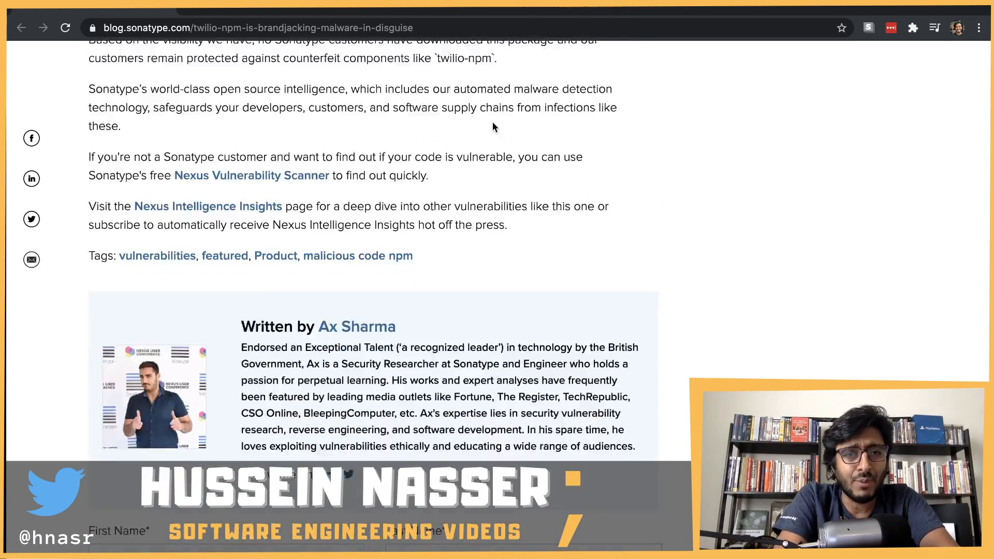
{"action": "scroll", "scroll_direction": "up", "scroll_amount": 3}
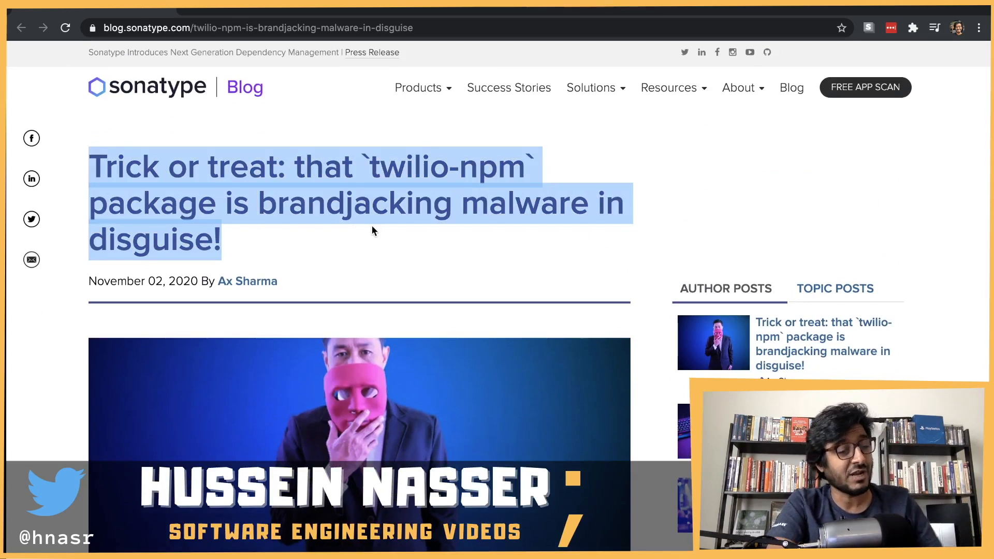
- Clear the title highlight and scroll down to the 'What's inside twilio-npm?' popularity paragraph
{"action": "left_click", "coordinate": [411, 188]}
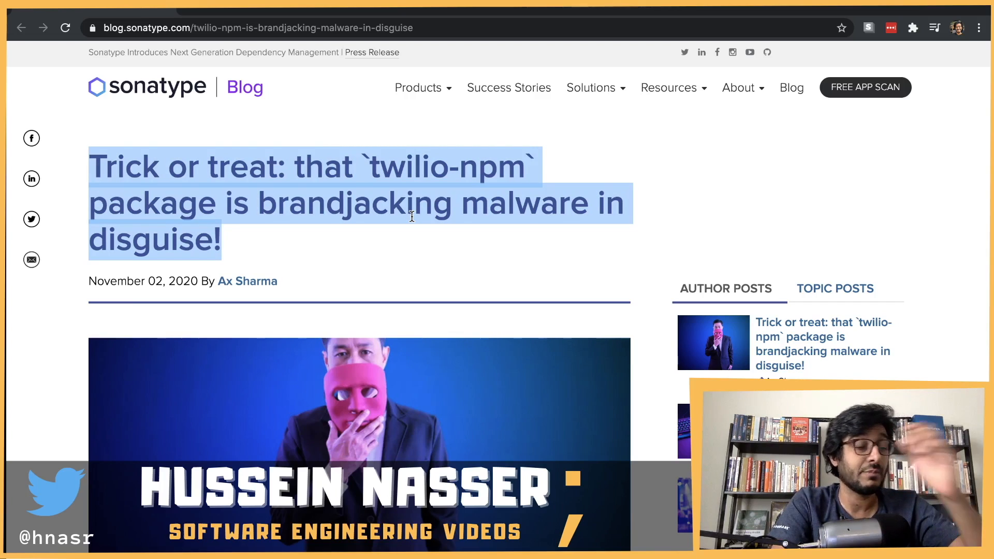
{"action": "mouse_move", "coordinate": [400, 223]}
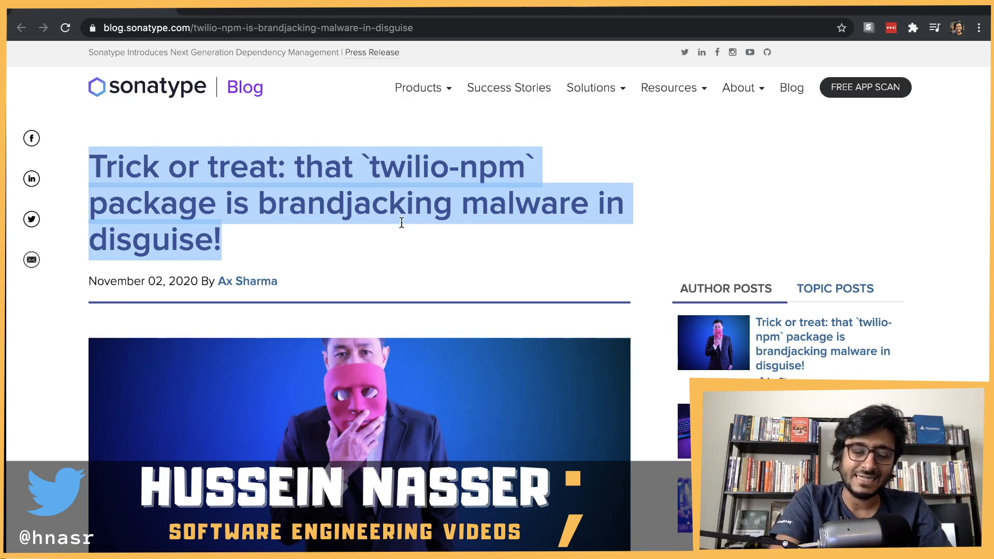
{"action": "mouse_move", "coordinate": [413, 258]}
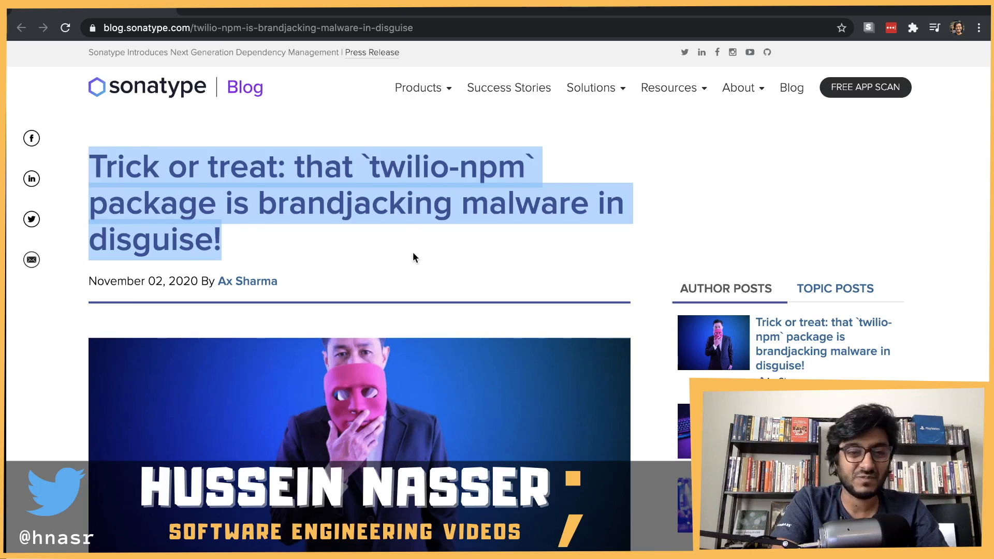
{"action": "left_click", "coordinate": [437, 237]}
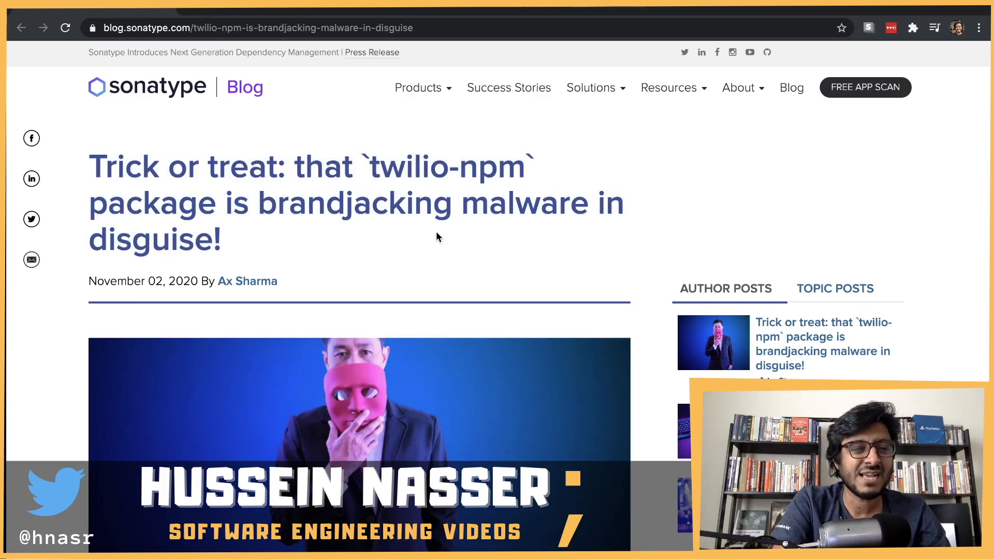
{"action": "scroll", "scroll_direction": "down", "scroll_amount": 3}
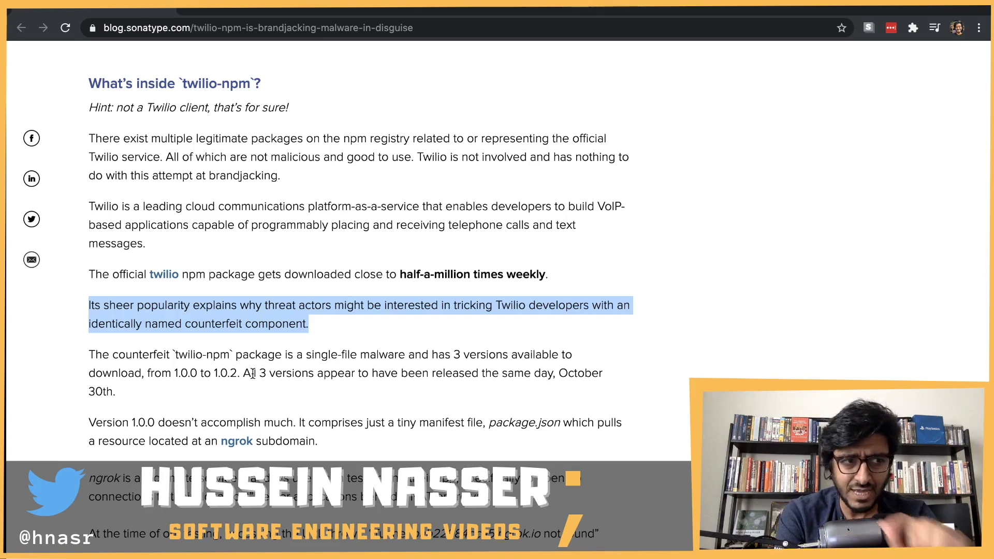
{"action": "left_click", "coordinate": [343, 293]}
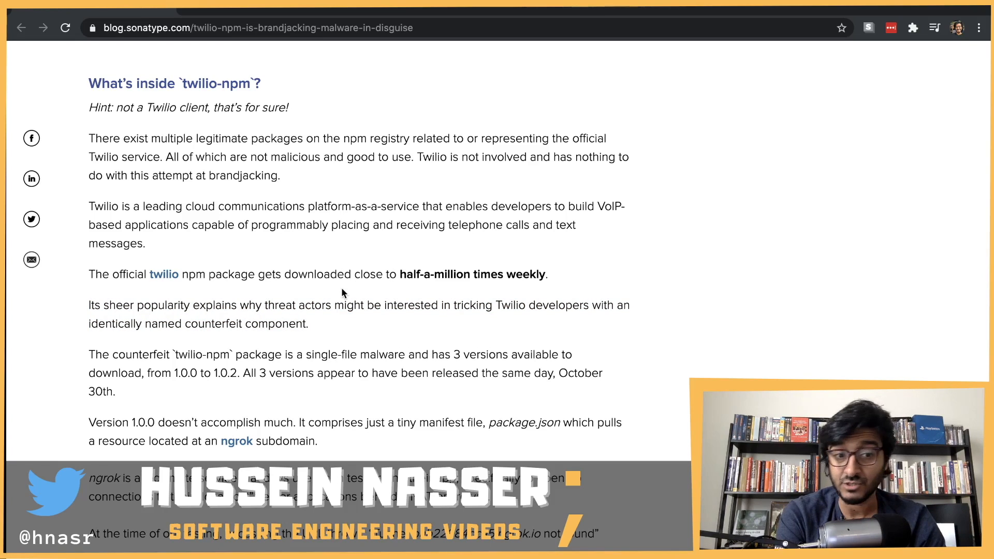
{"action": "mouse_move", "coordinate": [352, 247]}
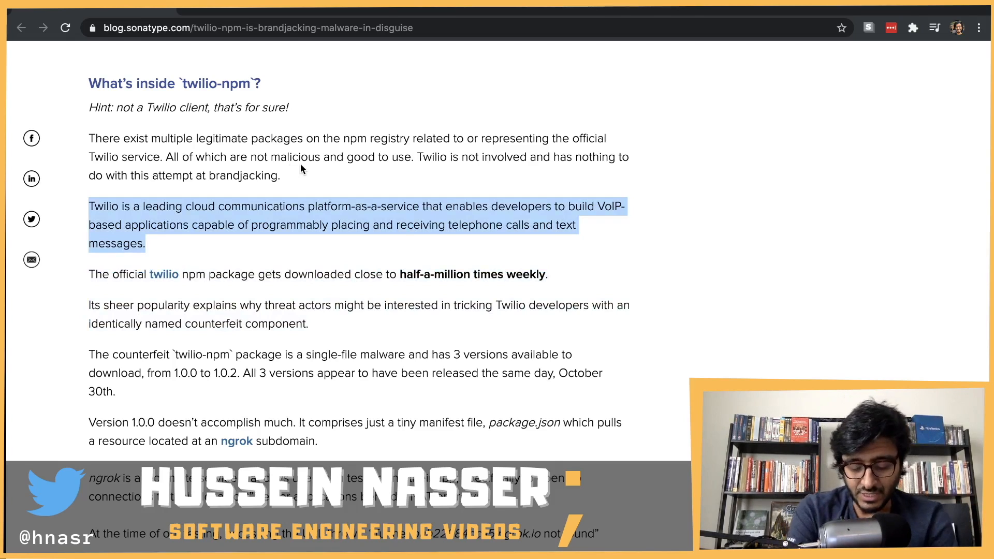
{"action": "mouse_move", "coordinate": [398, 173]}
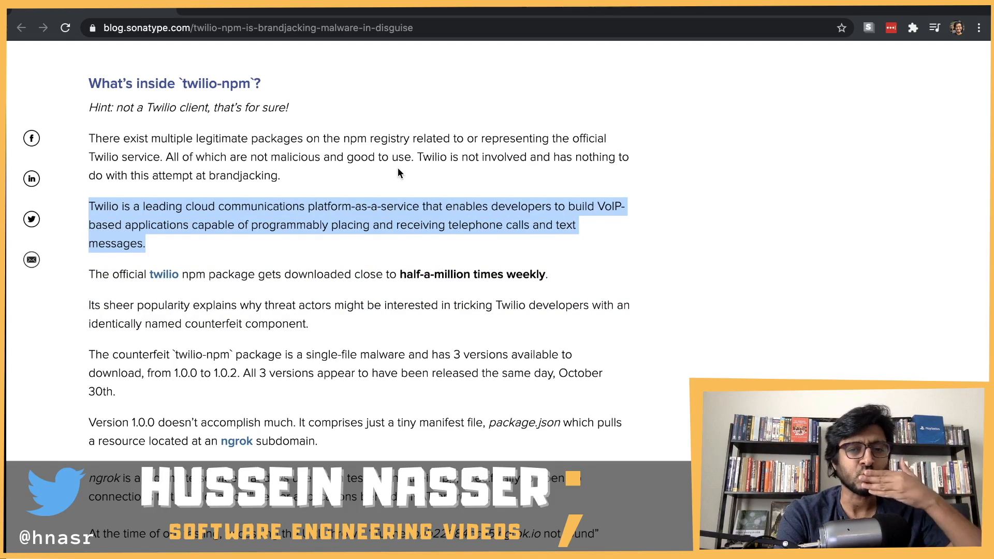